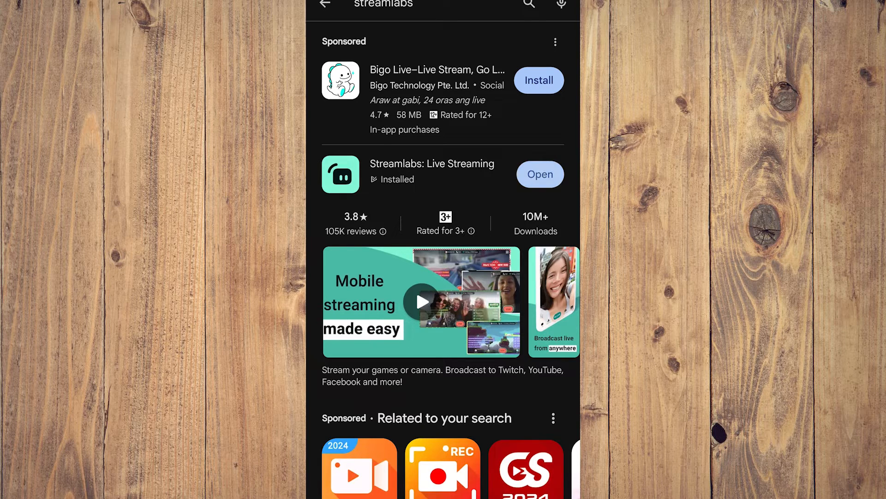
Step: Launch the installed Streamlabs: Live Streaming app from the Play Store results
click(538, 174)
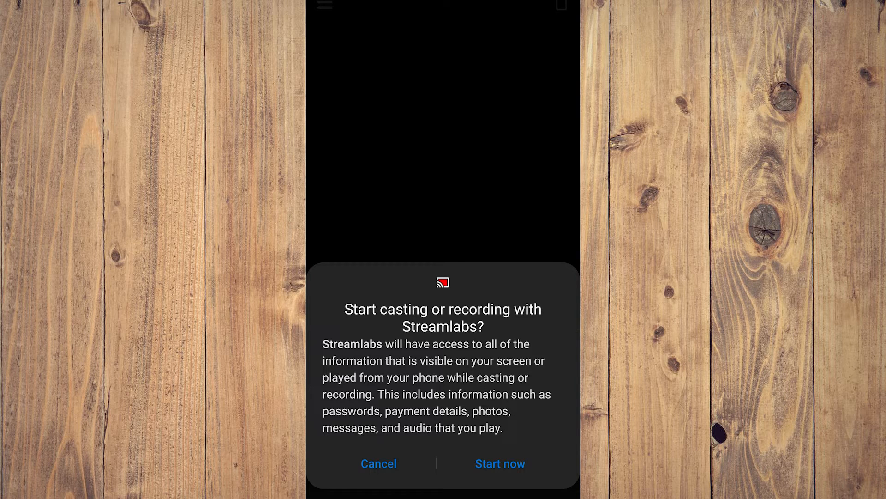
Step: Grant the screen-capture permission with Start now and bring up the Settings menu
click(499, 462)
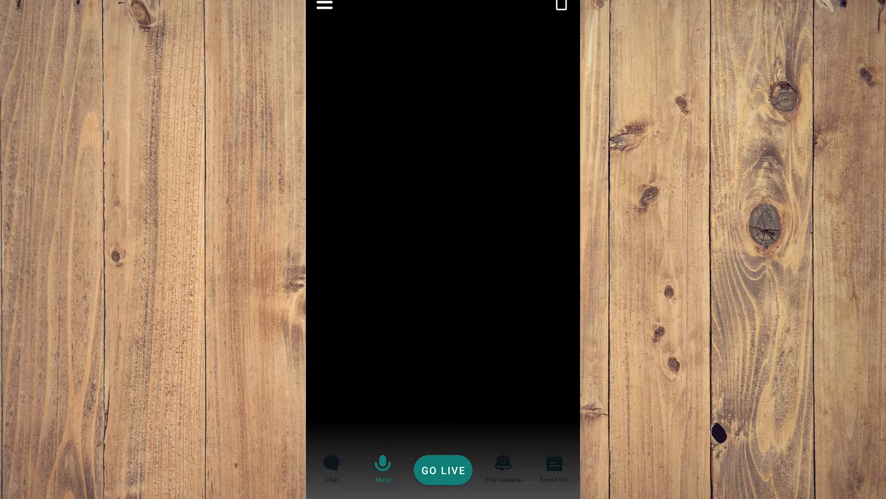
click(324, 5)
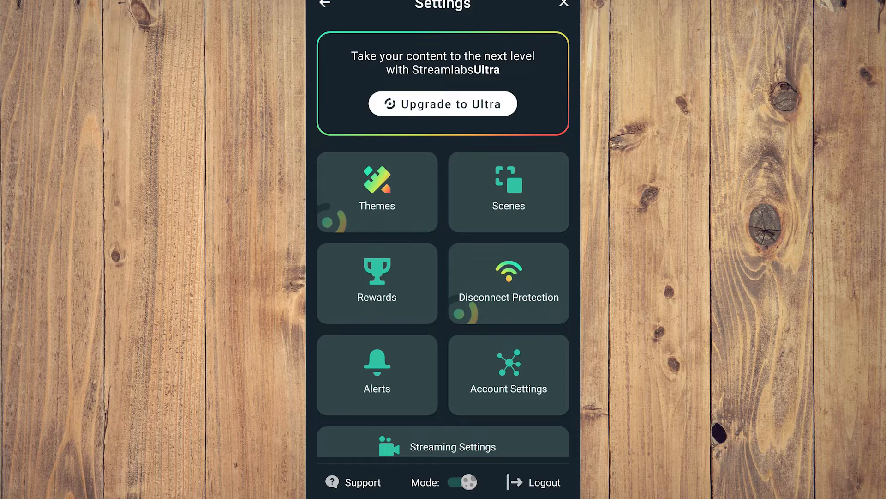
scroll(up, 3)
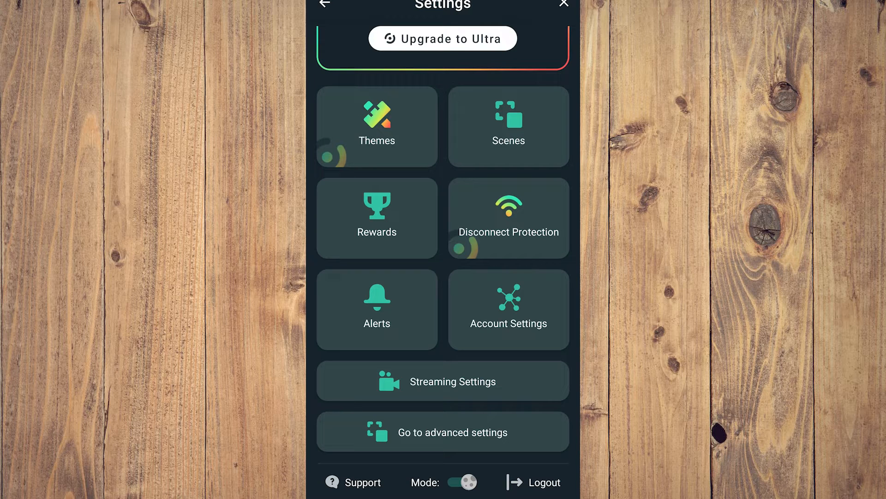
click(507, 310)
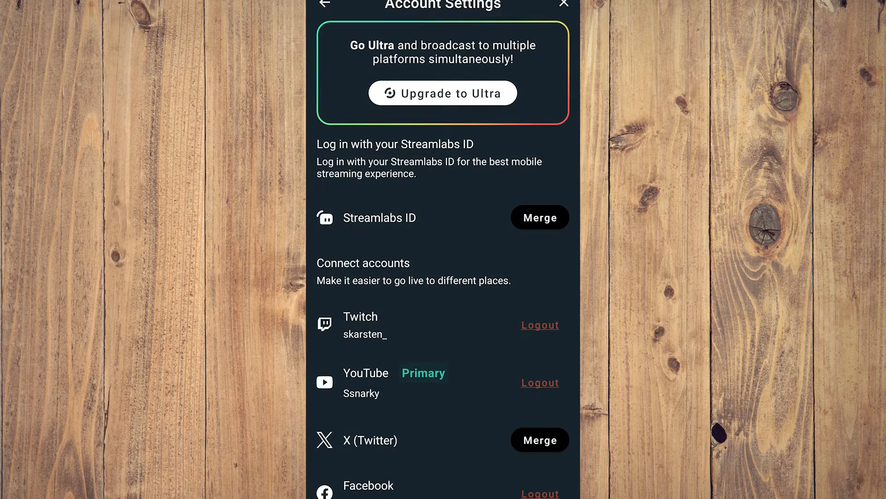
scroll(down, 3)
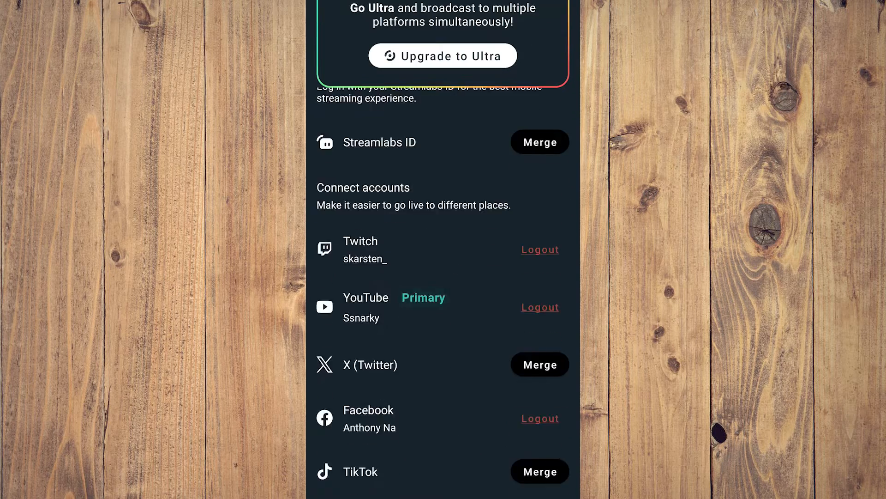
scroll(down, 3)
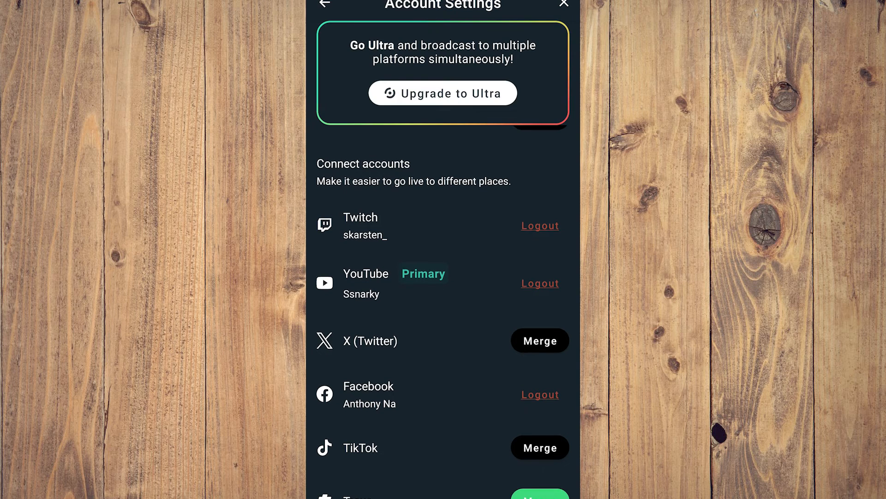
scroll(down, 3)
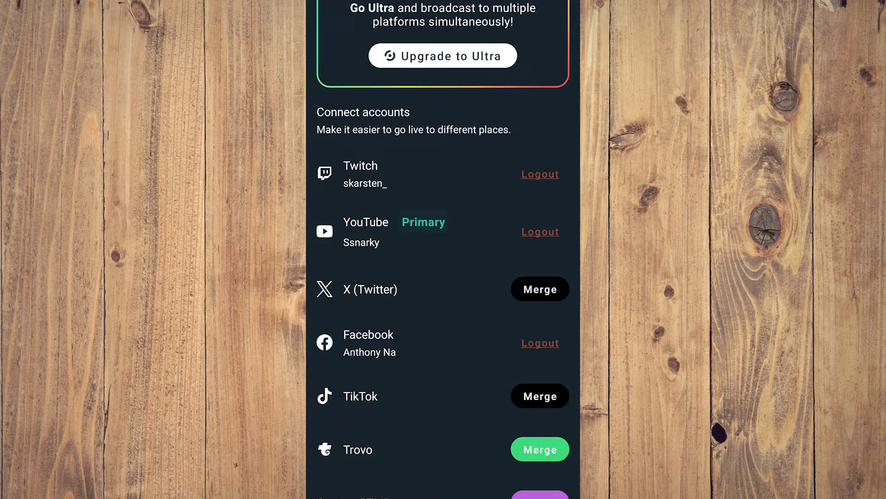
scroll(down, 3)
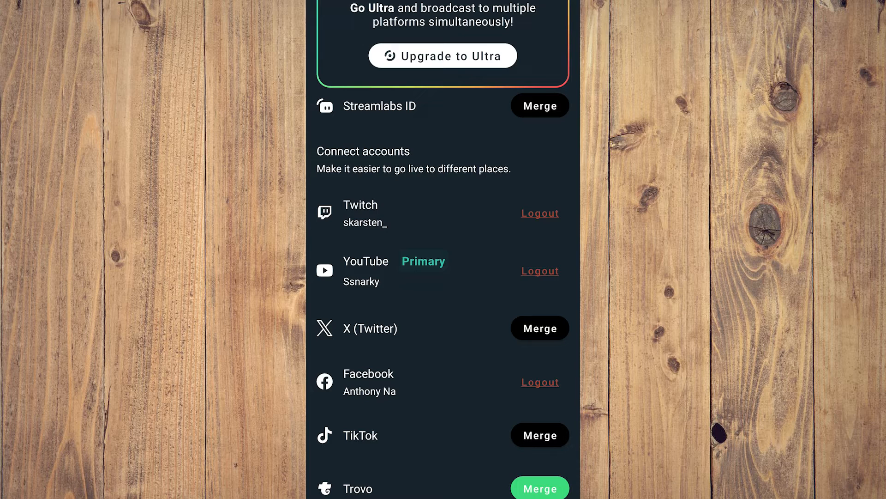
scroll(up, 3)
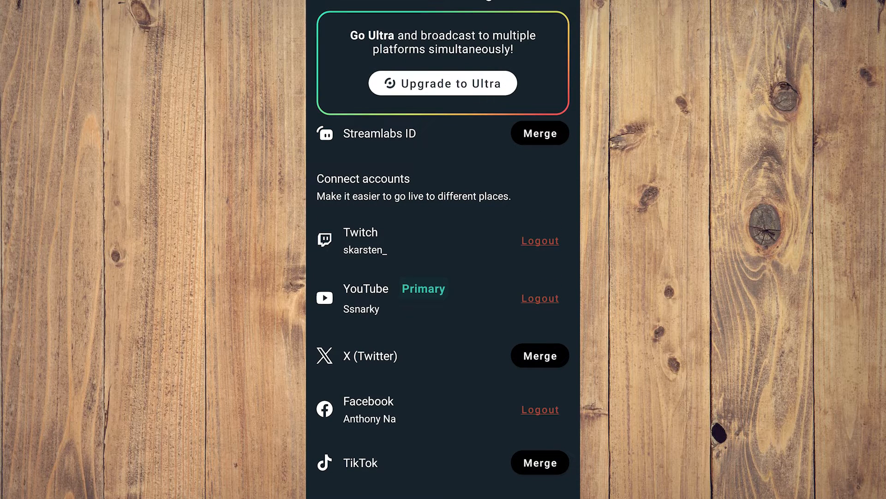
scroll(down, 3)
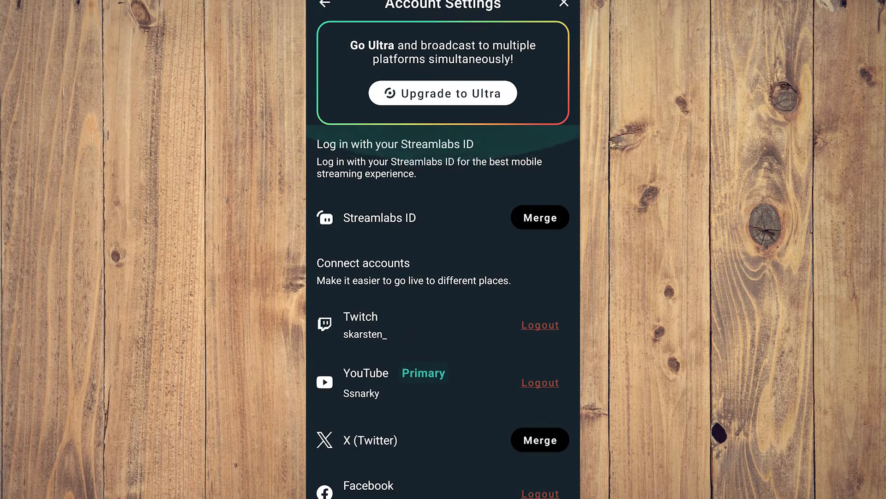
click(324, 5)
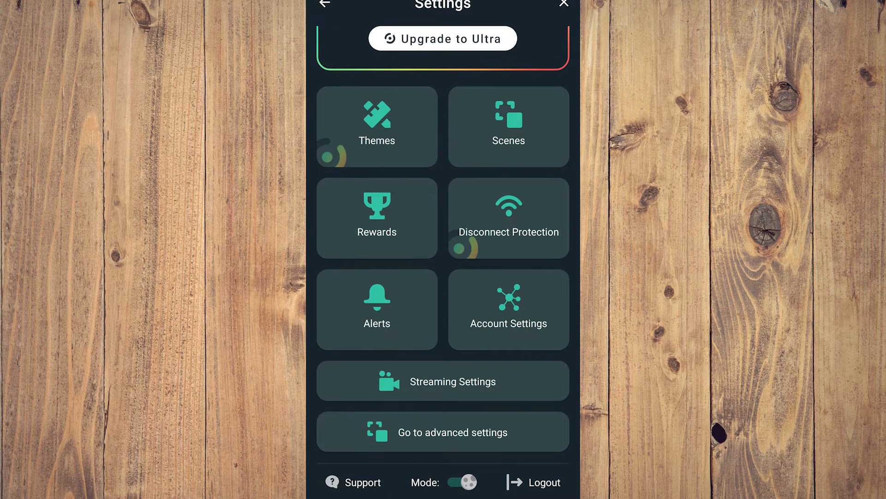
Step: In Platform Settings, review YouTube Settings and select Youtube as the current streaming platform
click(442, 380)
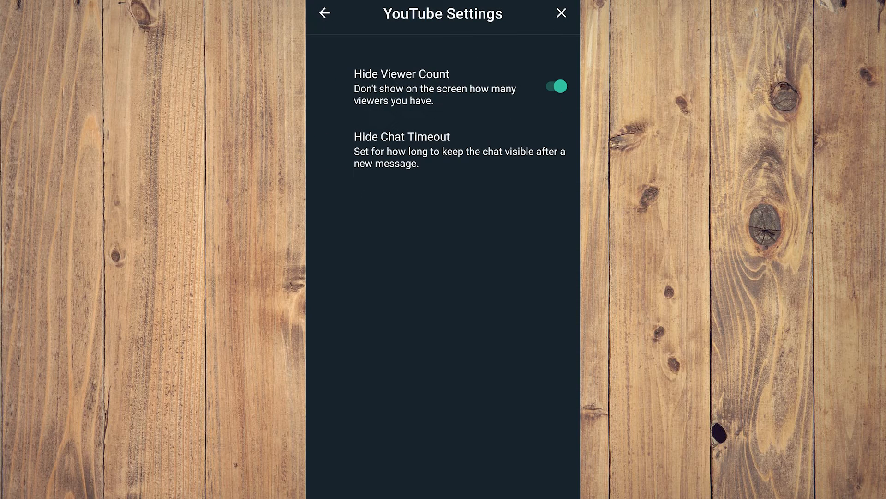
click(324, 13)
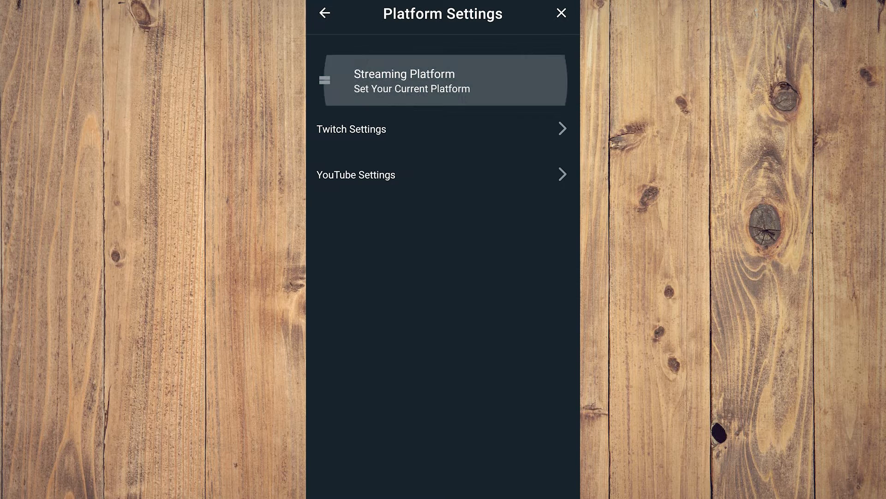
click(442, 80)
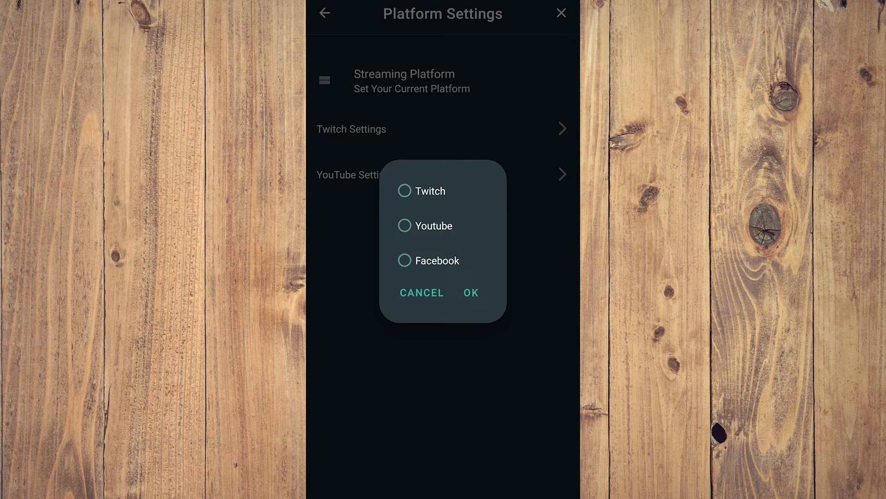
click(421, 293)
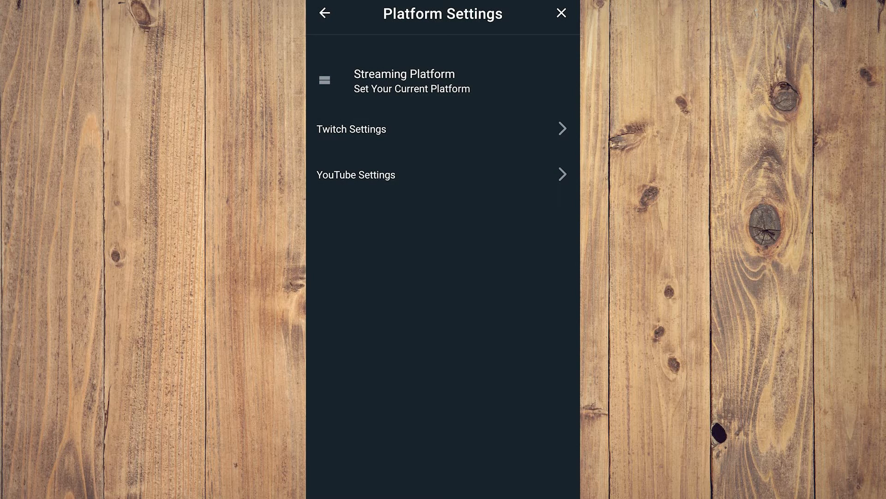
Step: Back out of Platform and Streaming Settings and close Settings to return to the stream screen
click(324, 13)
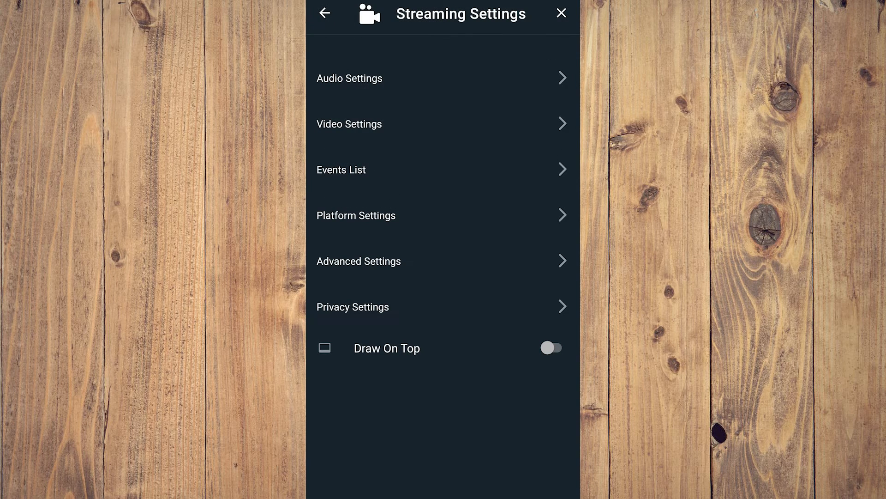
click(325, 13)
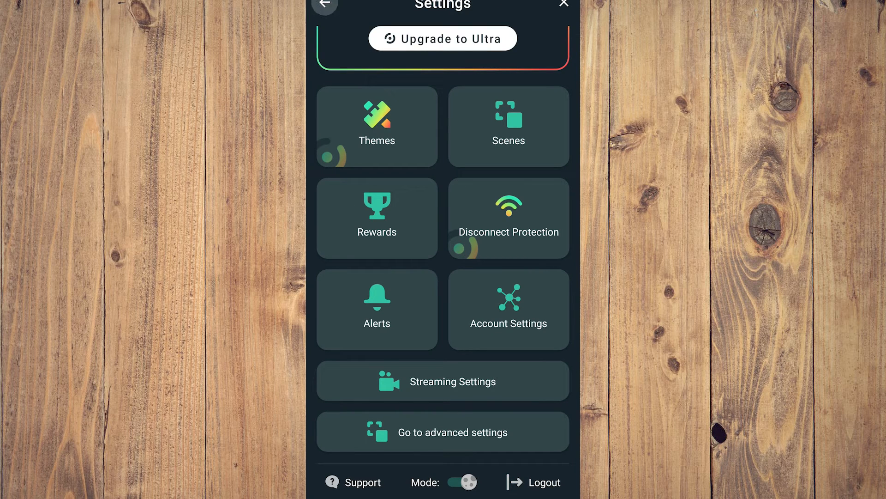
click(443, 382)
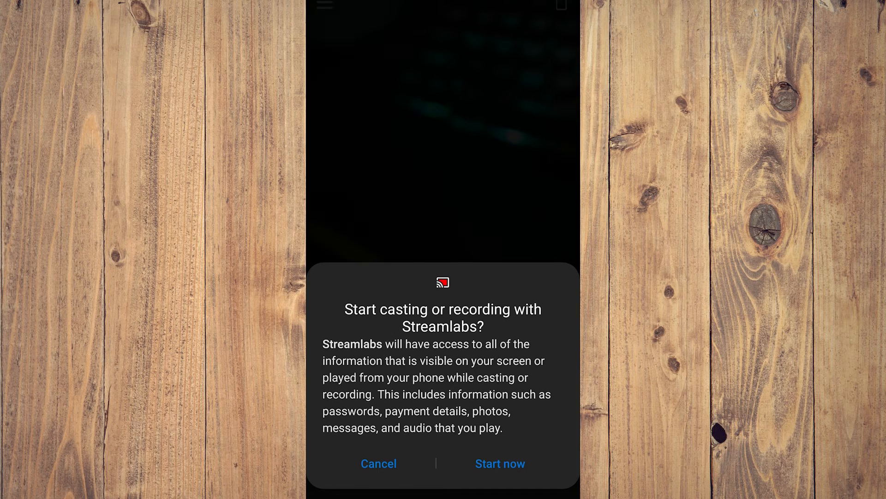